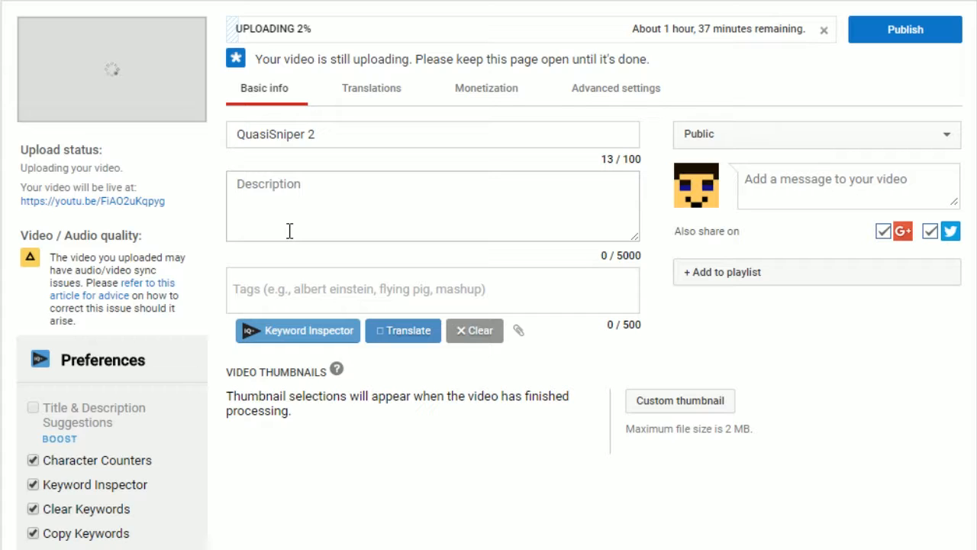
pyautogui.moveTo(312, 189)
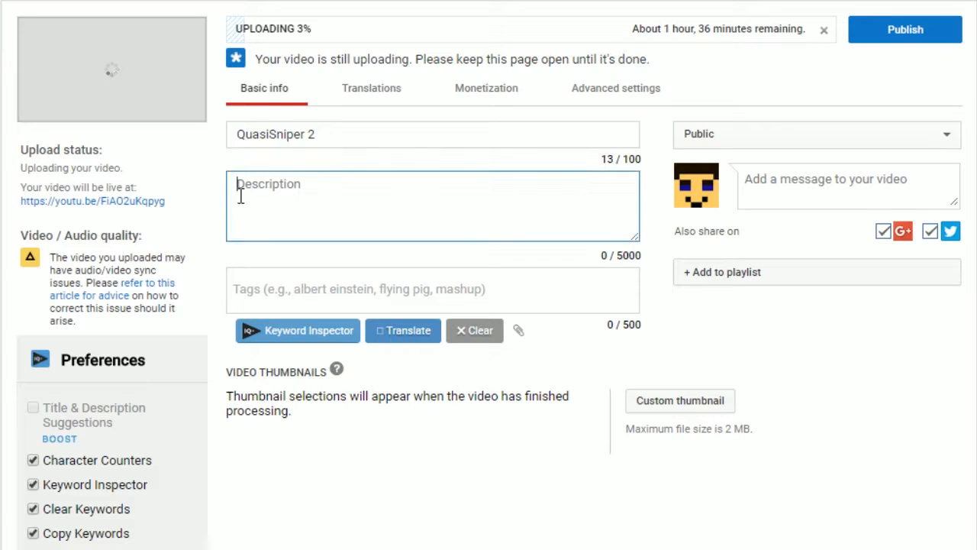
# - Start the description, then tick QuasiSniper in the playlist list for the upload
pyautogui.click(263, 135)
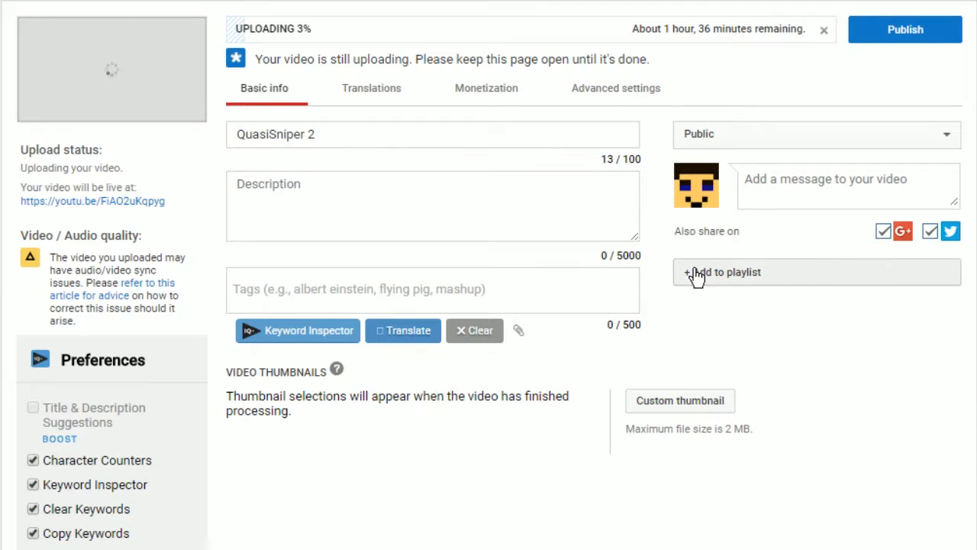
pyautogui.click(722, 272)
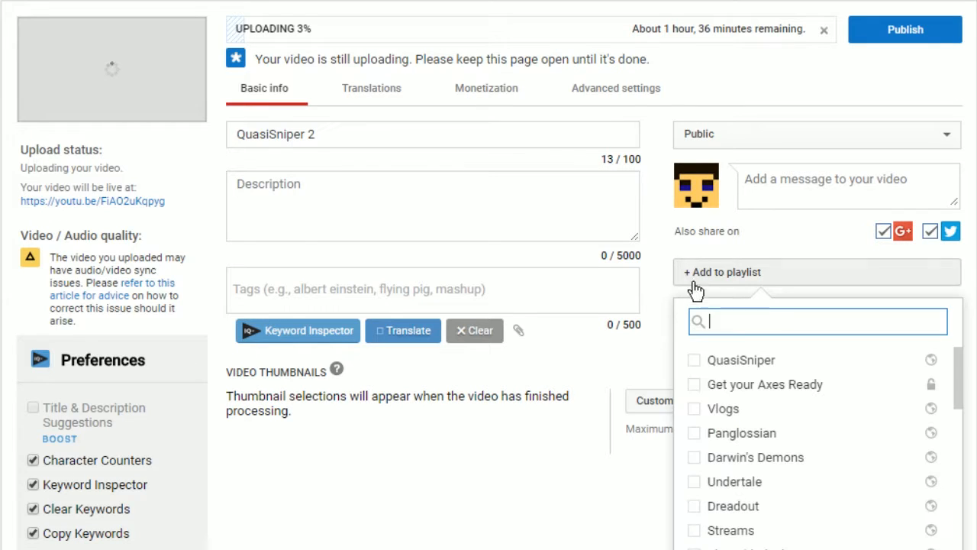
pyautogui.moveTo(764, 134)
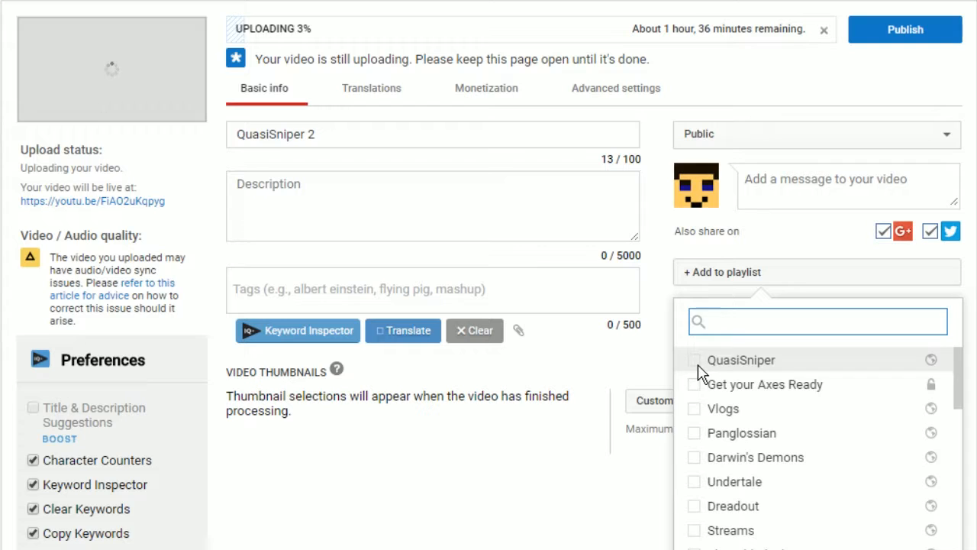
pyautogui.click(694, 361)
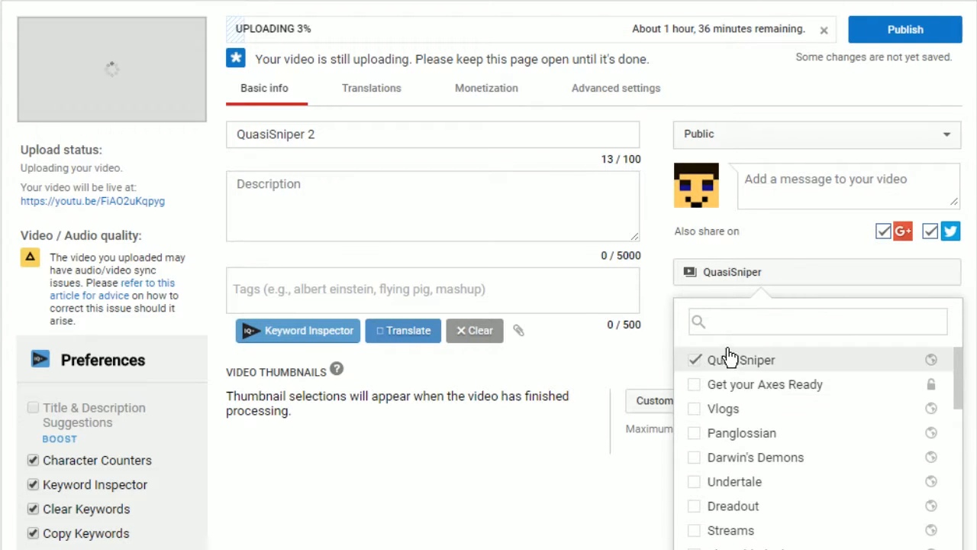
pyautogui.moveTo(678, 538)
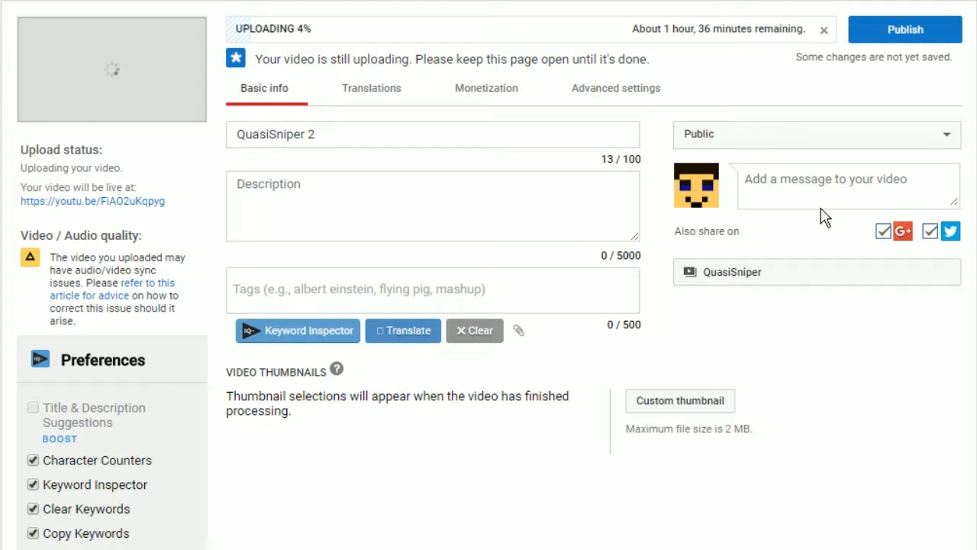
pyautogui.click(825, 179)
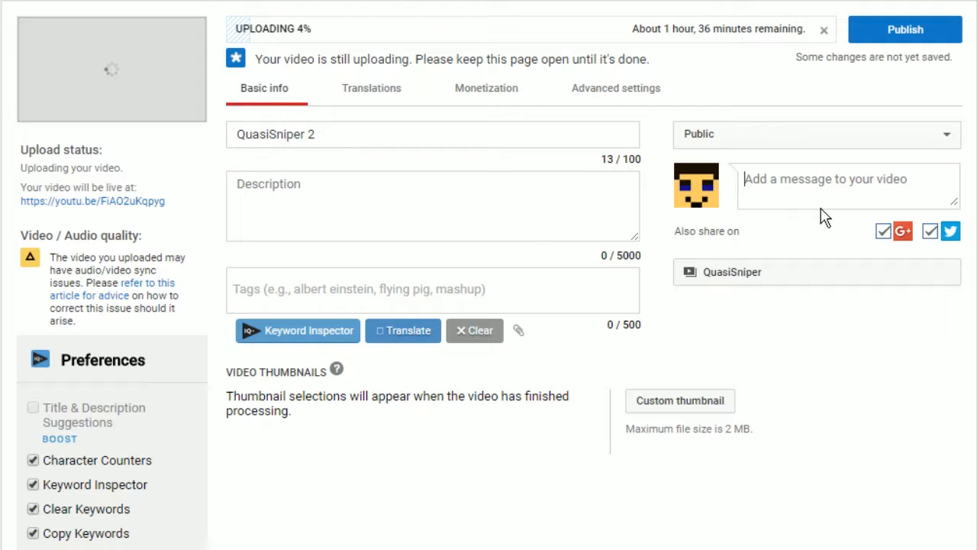
pyautogui.write('W')
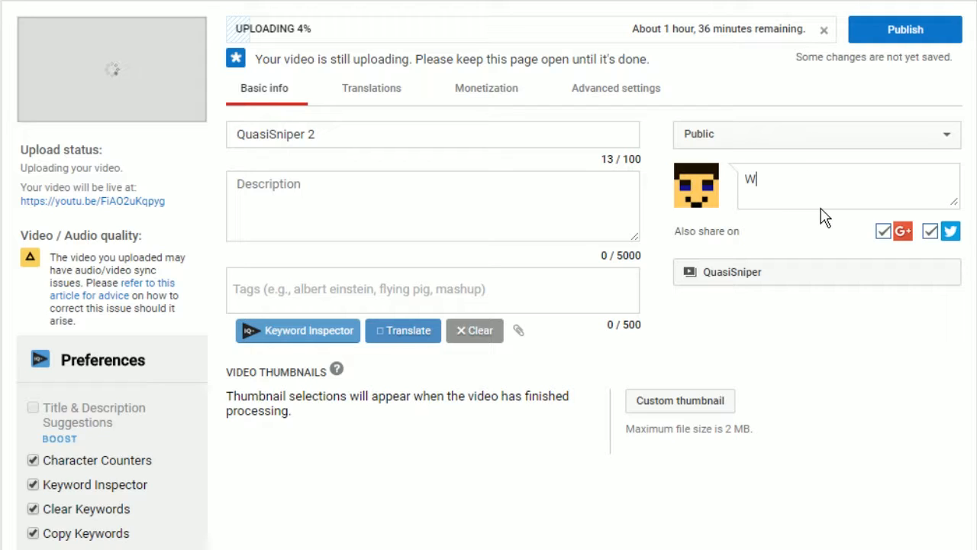
pyautogui.write('atch me h')
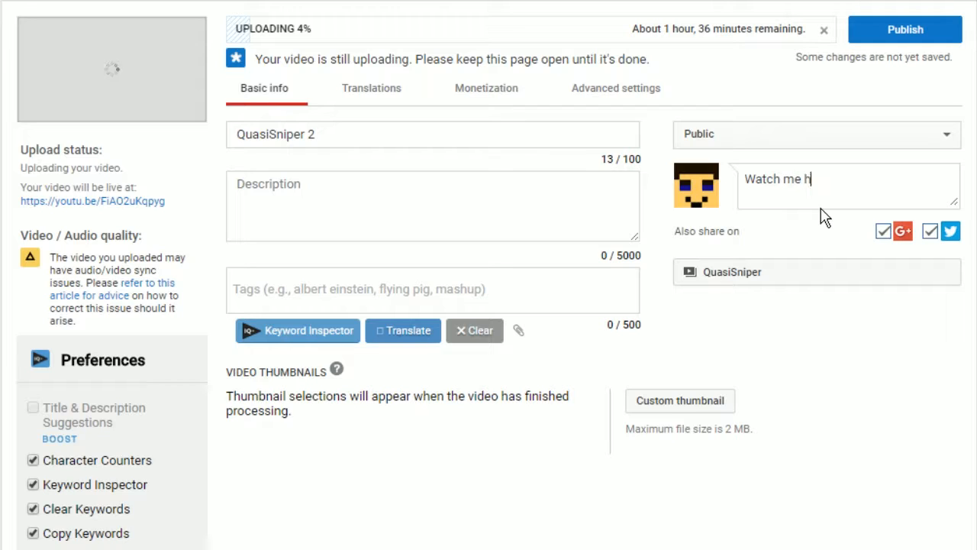
pyautogui.write('unt down')
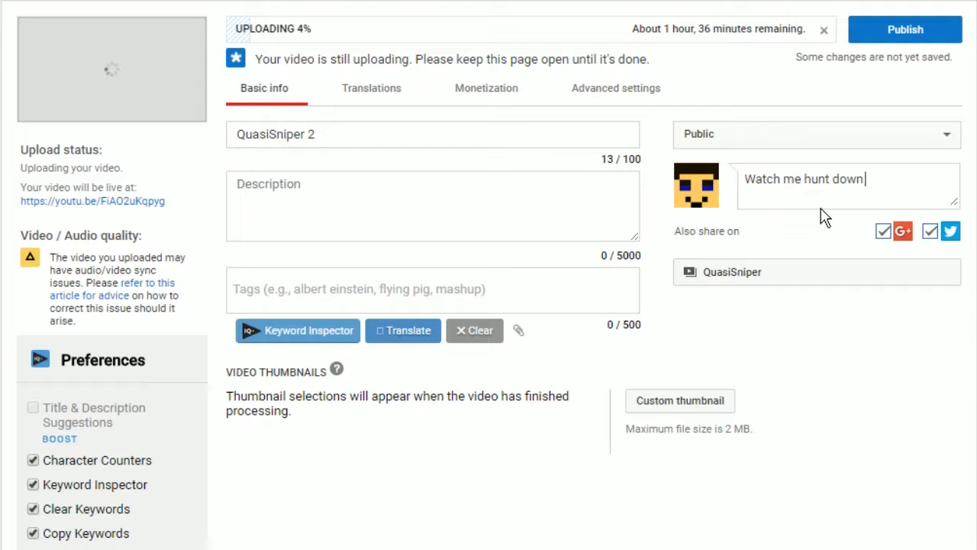
pyautogui.write('JA for a')
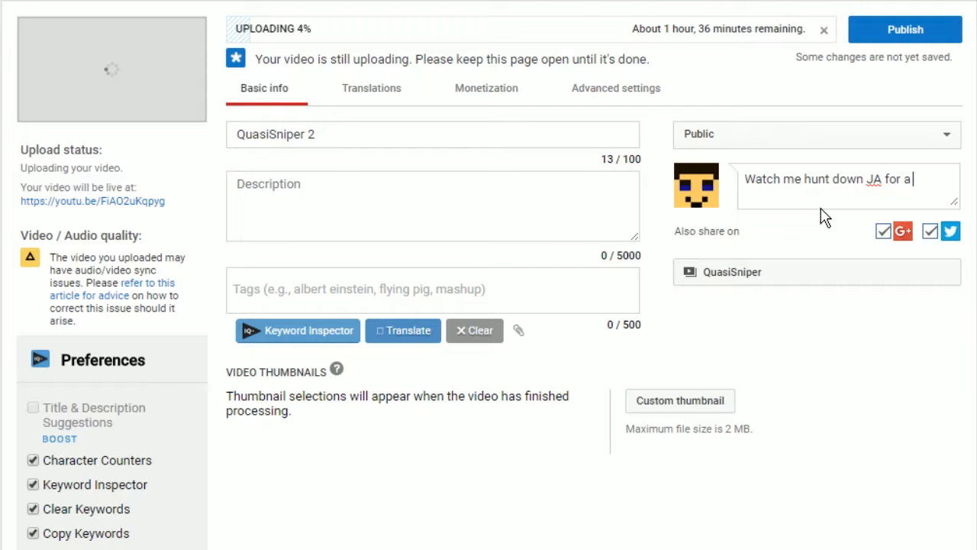
pyautogui.press('Backspace')
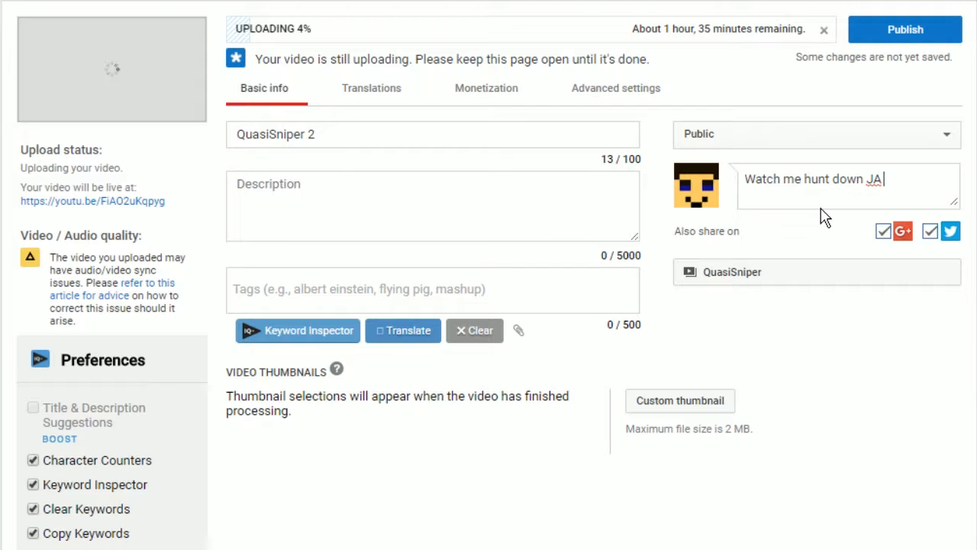
pyautogui.write('becs')
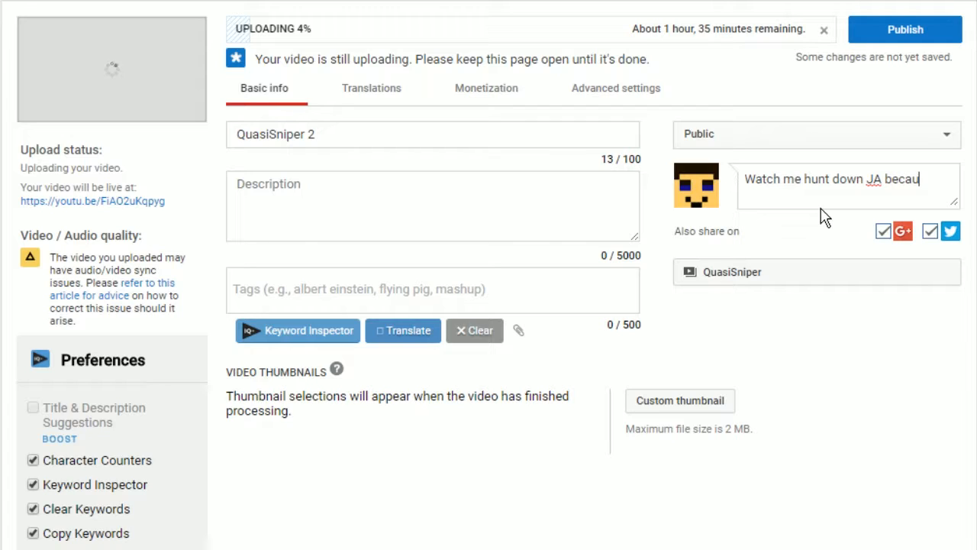
pyautogui.write('se')
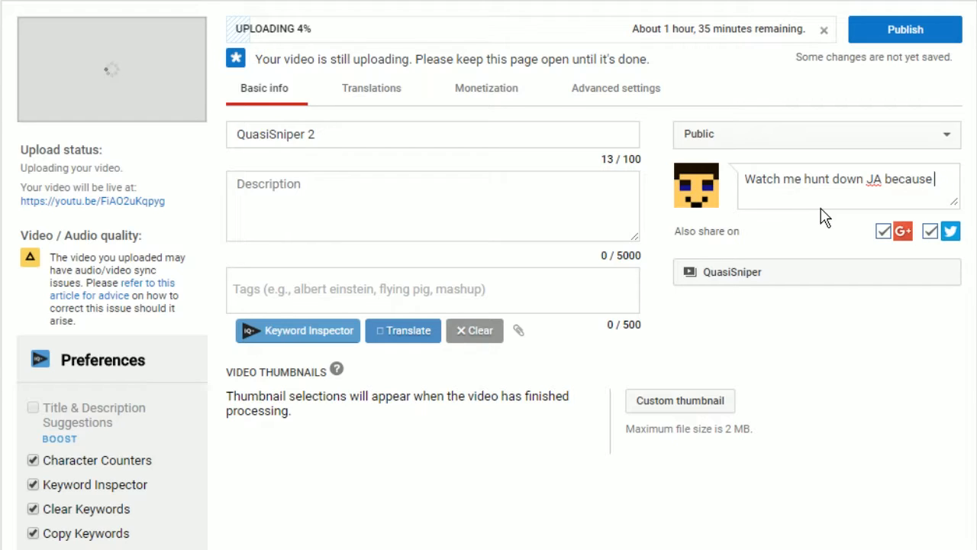
pyautogui.write('of')
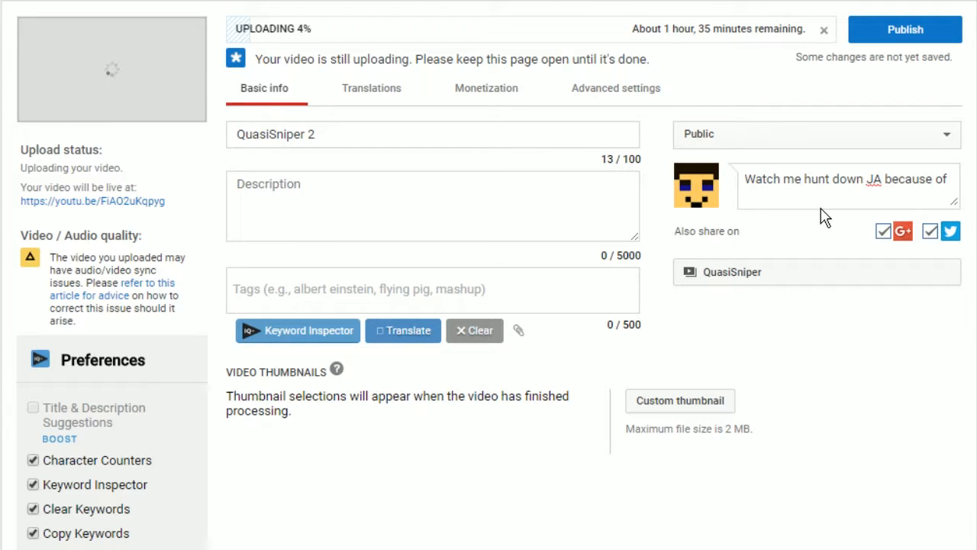
pyautogui.write('a ch')
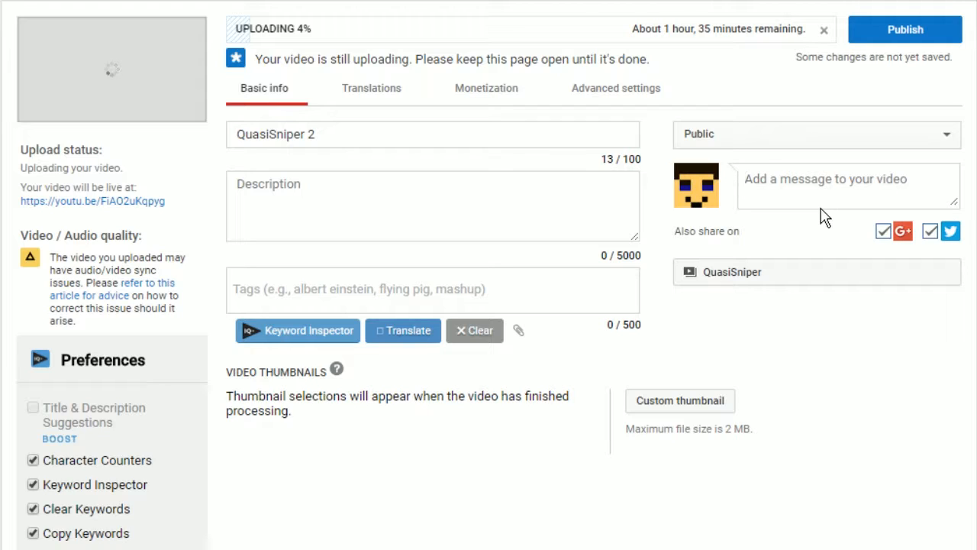
pyautogui.click(825, 178)
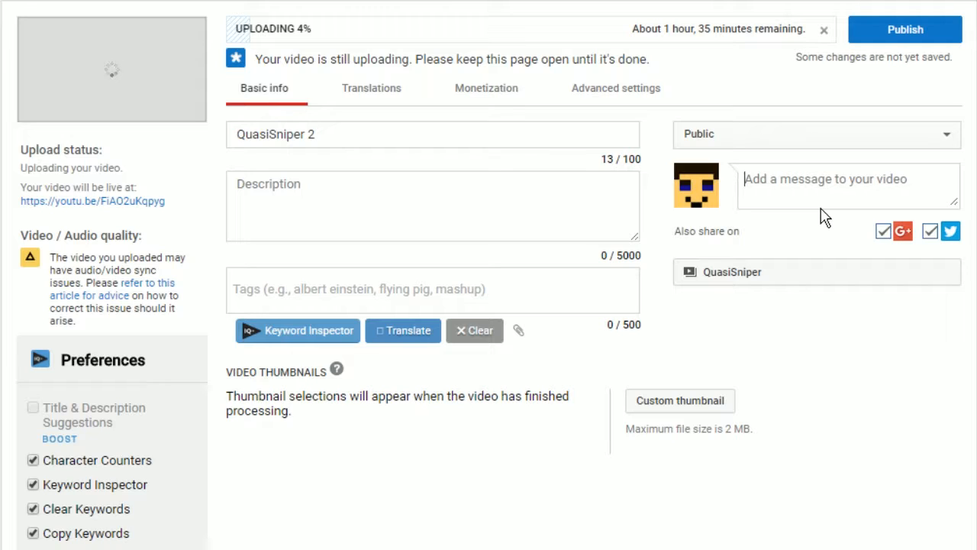
pyautogui.moveTo(934, 119)
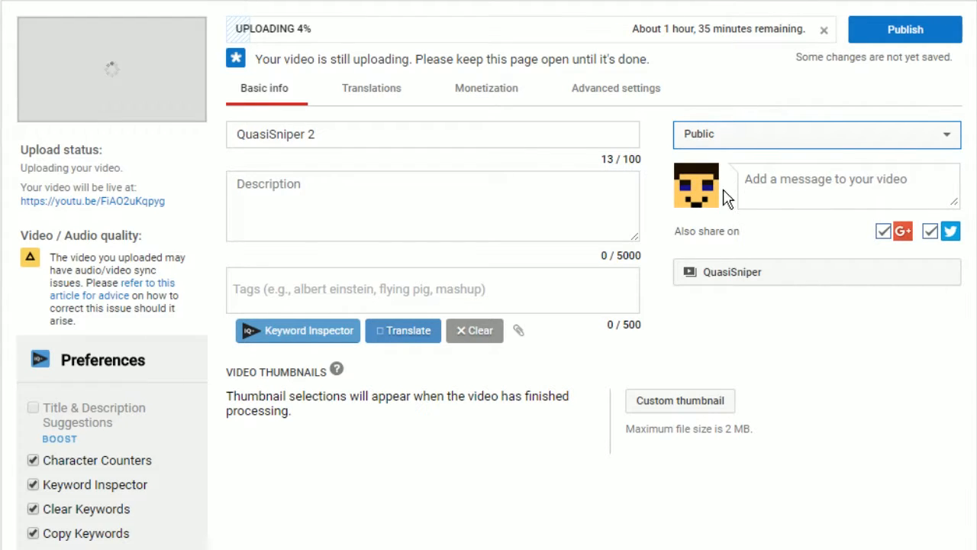
pyautogui.moveTo(739, 174)
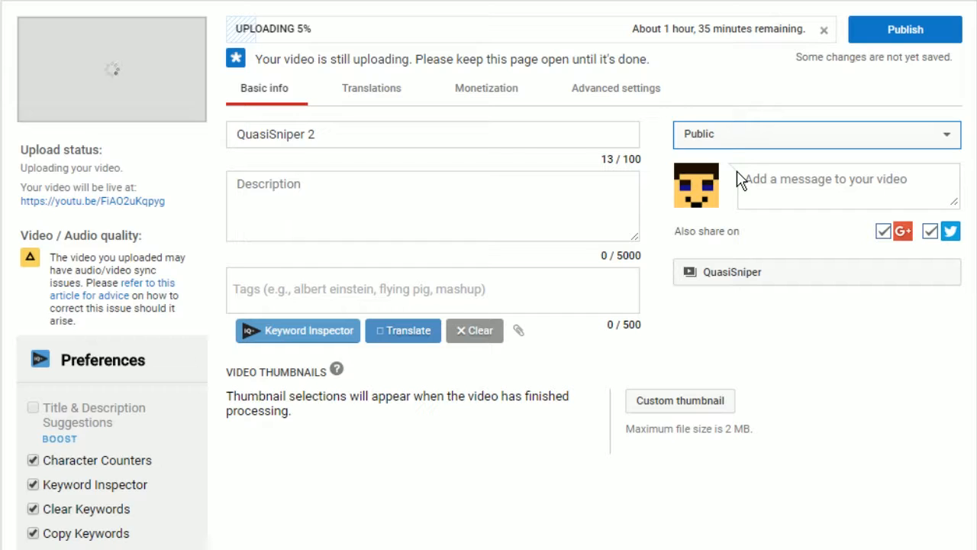
pyautogui.moveTo(735, 189)
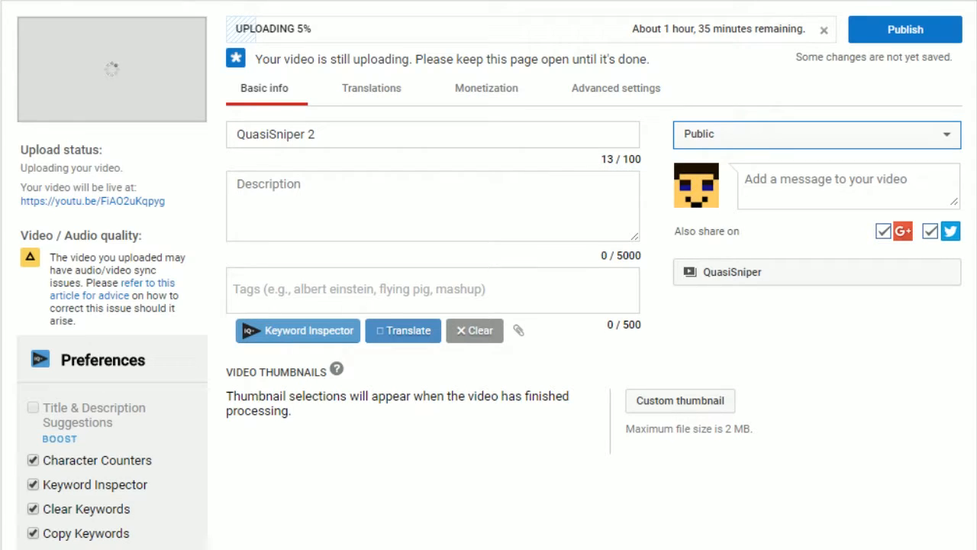
pyautogui.moveTo(717, 201)
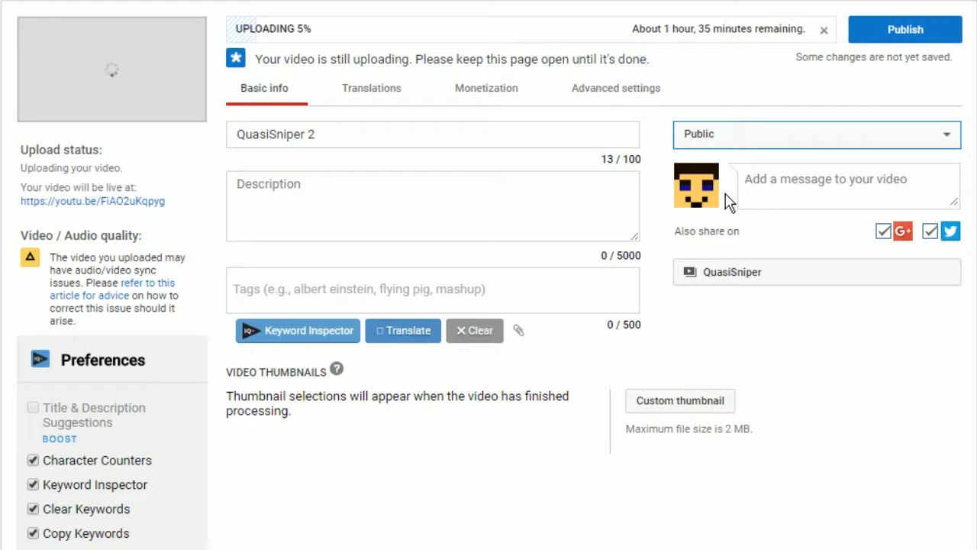
# - Set visibility to Scheduled with publish date September 27 and time 8:00 PM
pyautogui.click(815, 134)
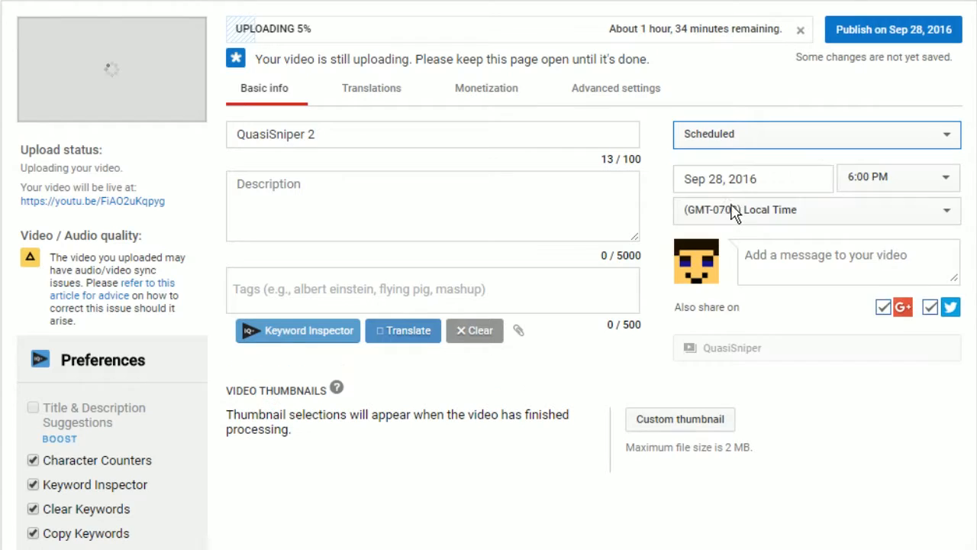
pyautogui.moveTo(794, 245)
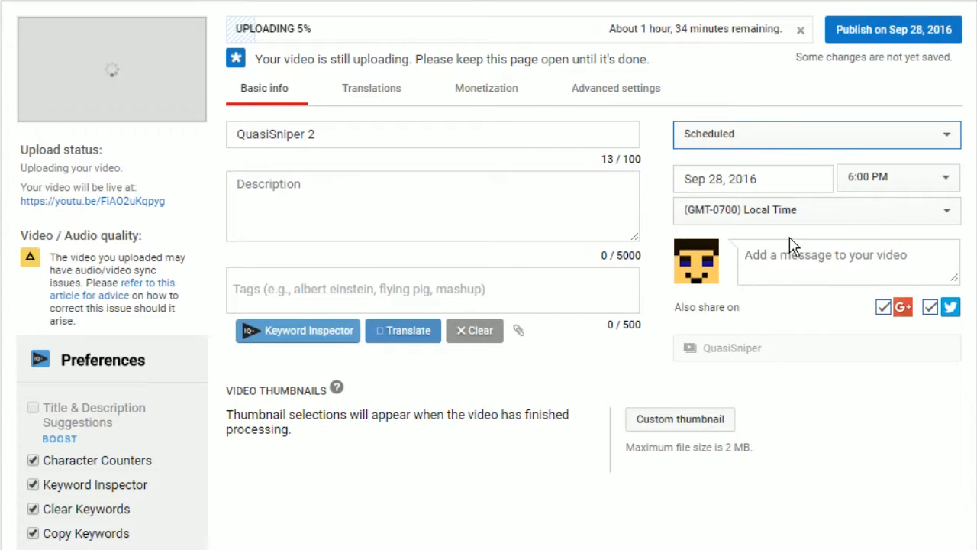
pyautogui.moveTo(803, 250)
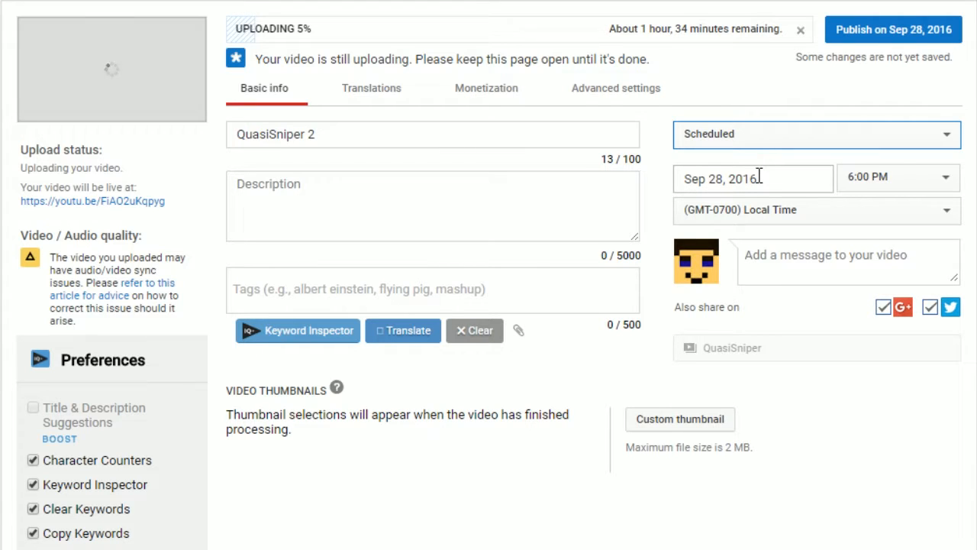
pyautogui.click(753, 177)
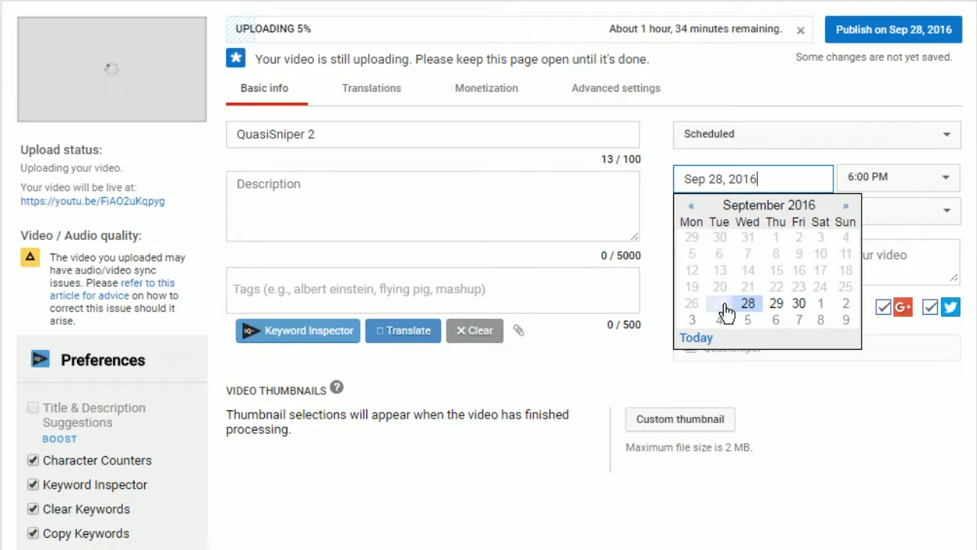
pyautogui.click(721, 303)
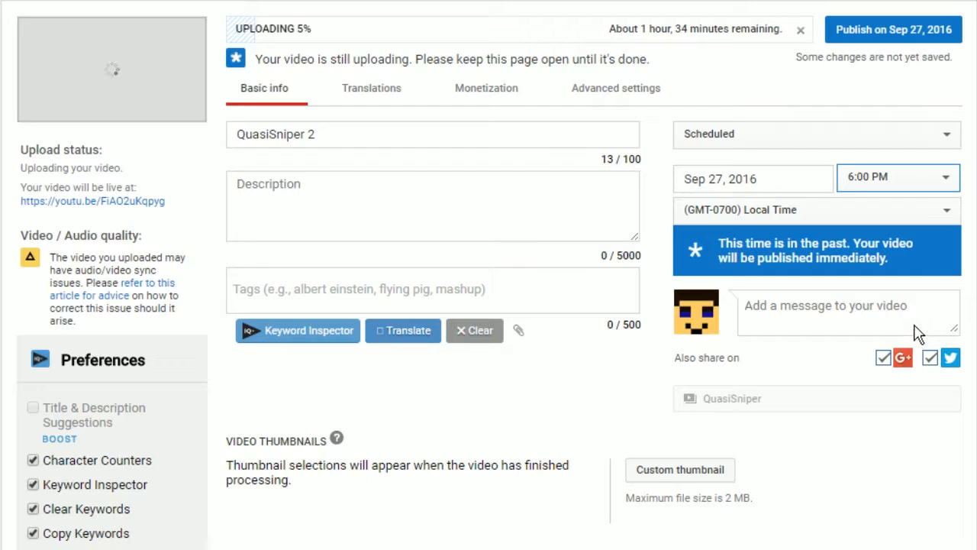
pyautogui.moveTo(909, 382)
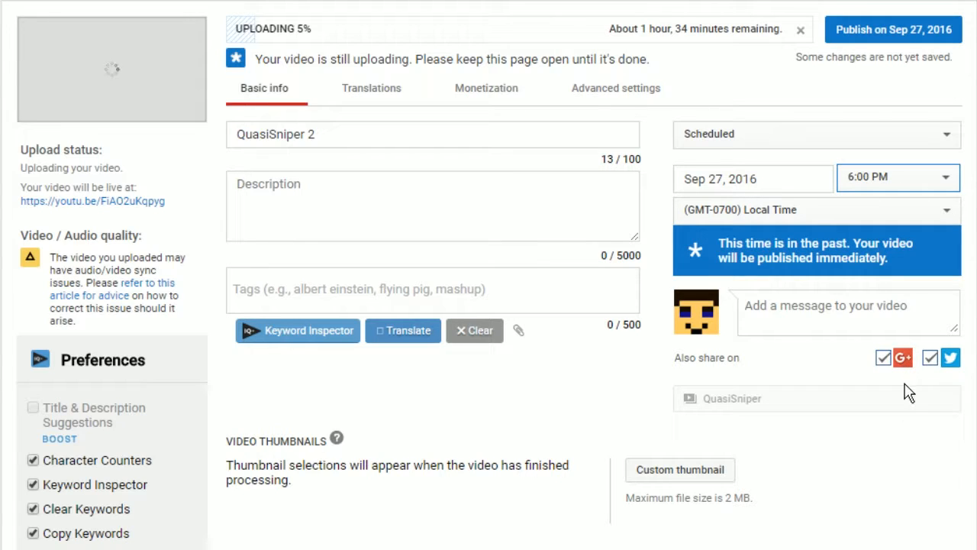
pyautogui.click(898, 178)
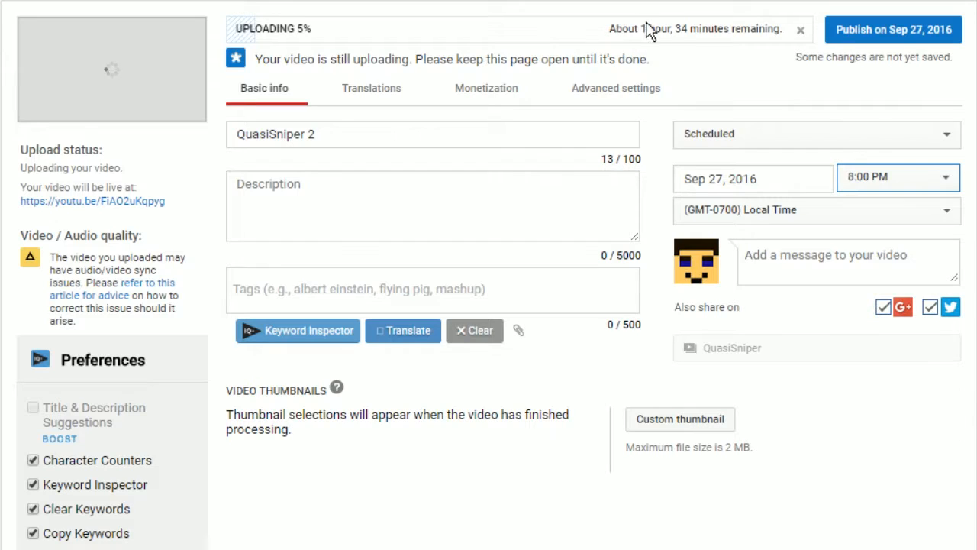
pyautogui.moveTo(746, 42)
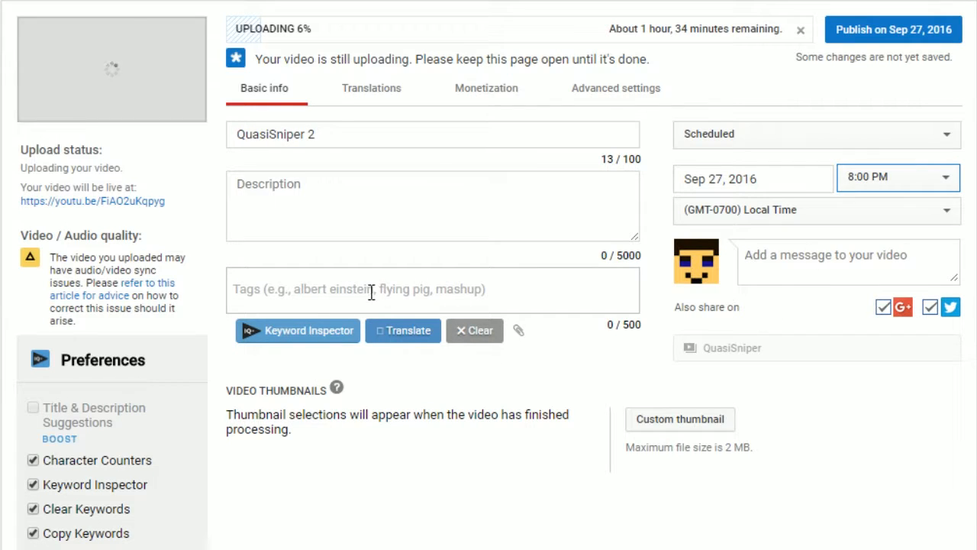
pyautogui.moveTo(318, 289)
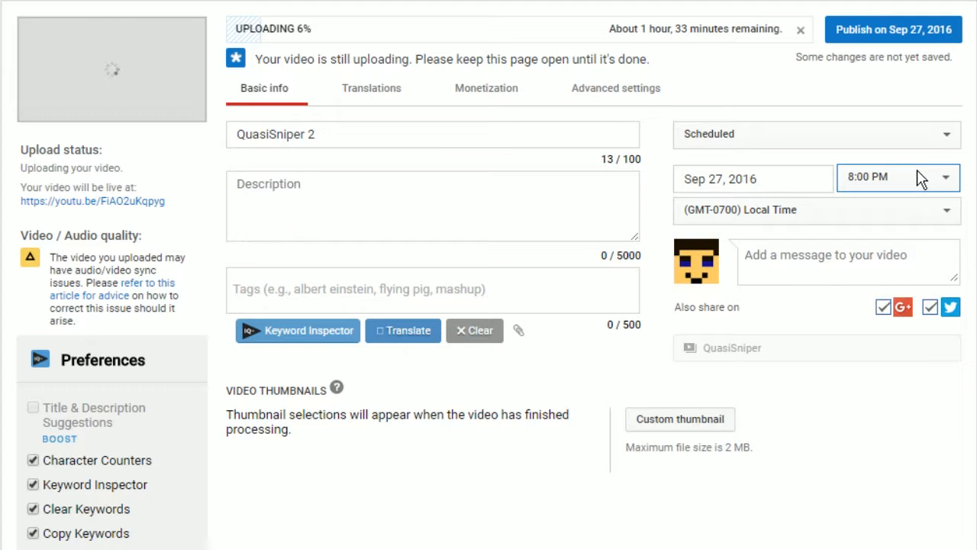
# - Page the publish-date calendar forward month by month until December 2019 shows
pyautogui.click(751, 178)
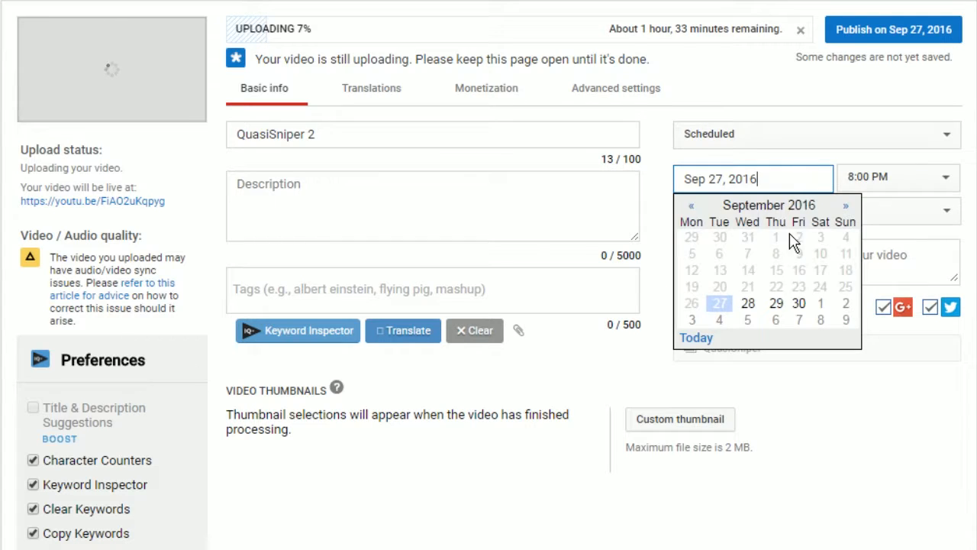
pyautogui.click(846, 205)
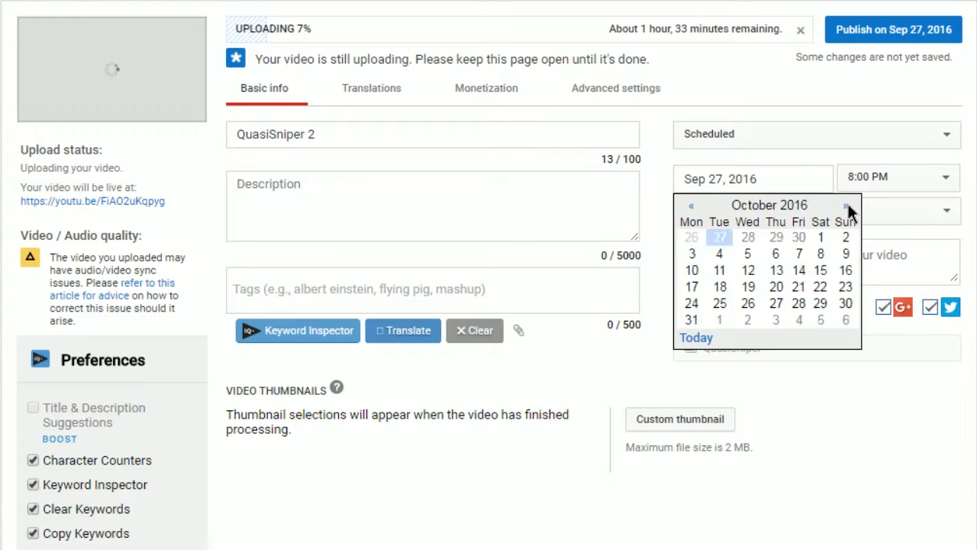
pyautogui.click(846, 205)
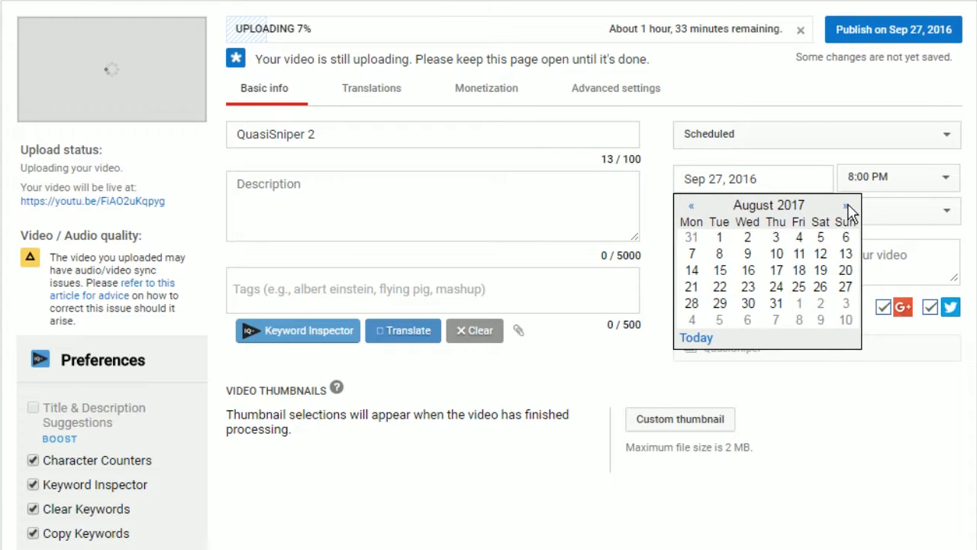
pyautogui.click(846, 204)
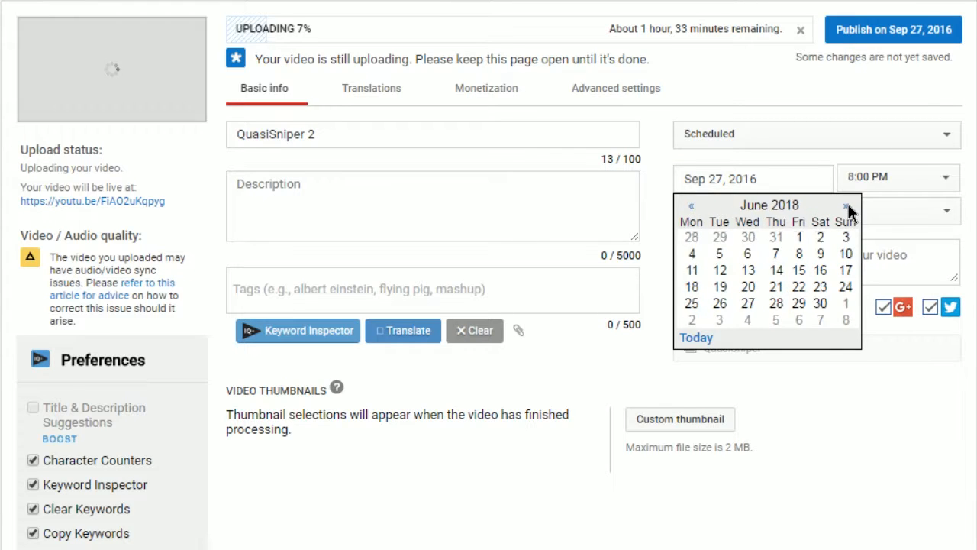
pyautogui.click(846, 204)
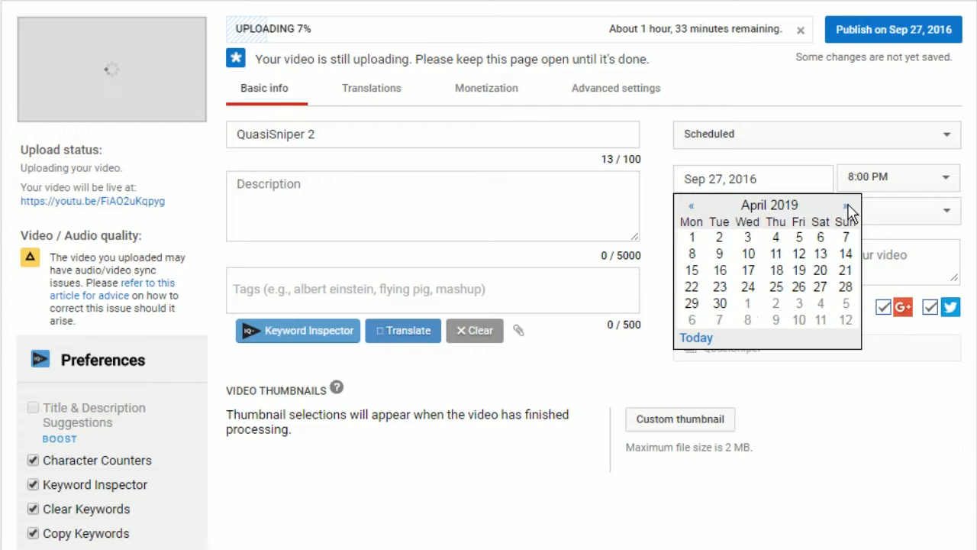
pyautogui.click(849, 211)
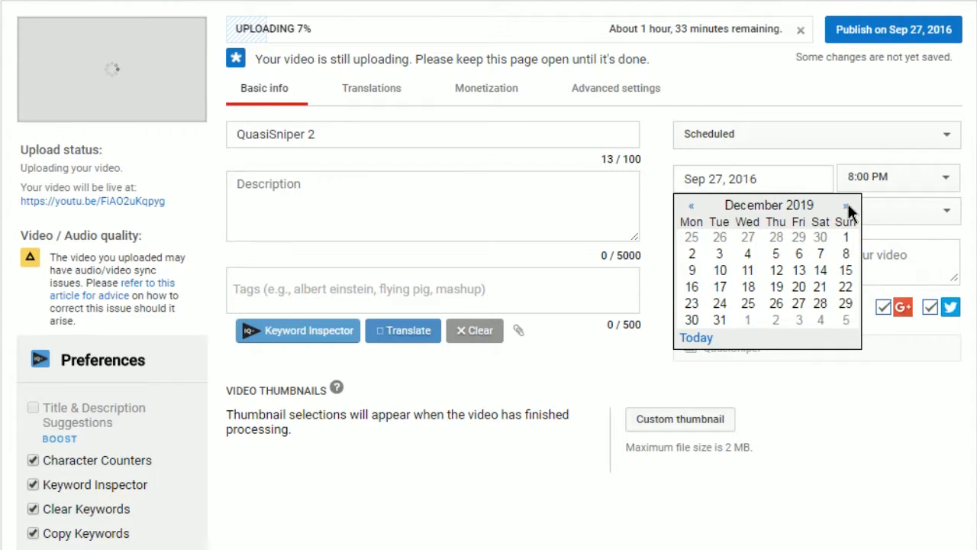